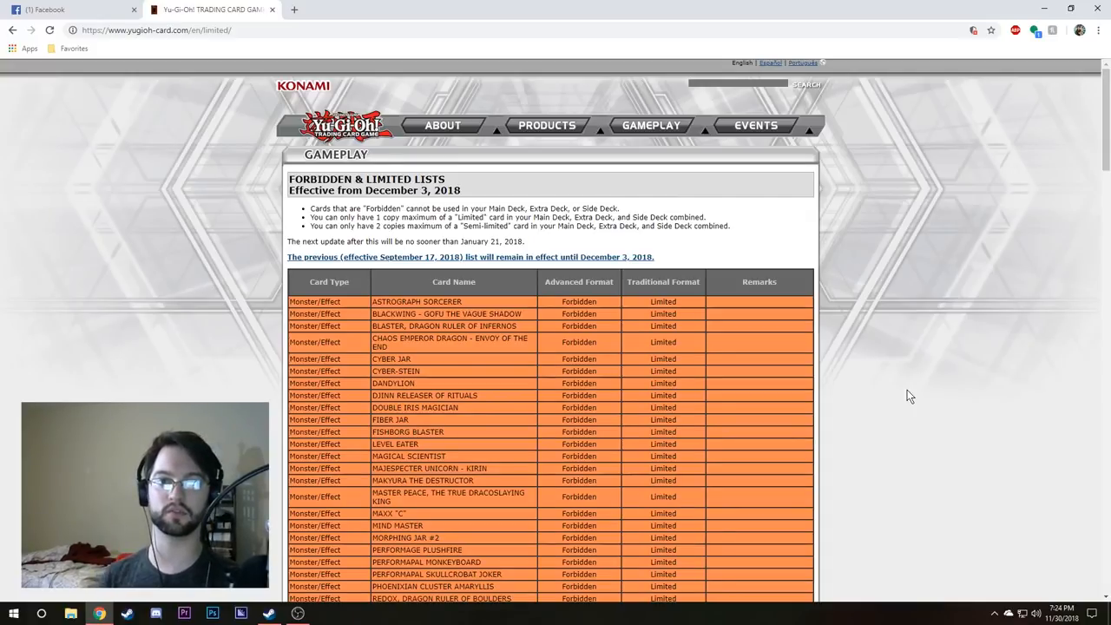
mouse_move(899, 375)
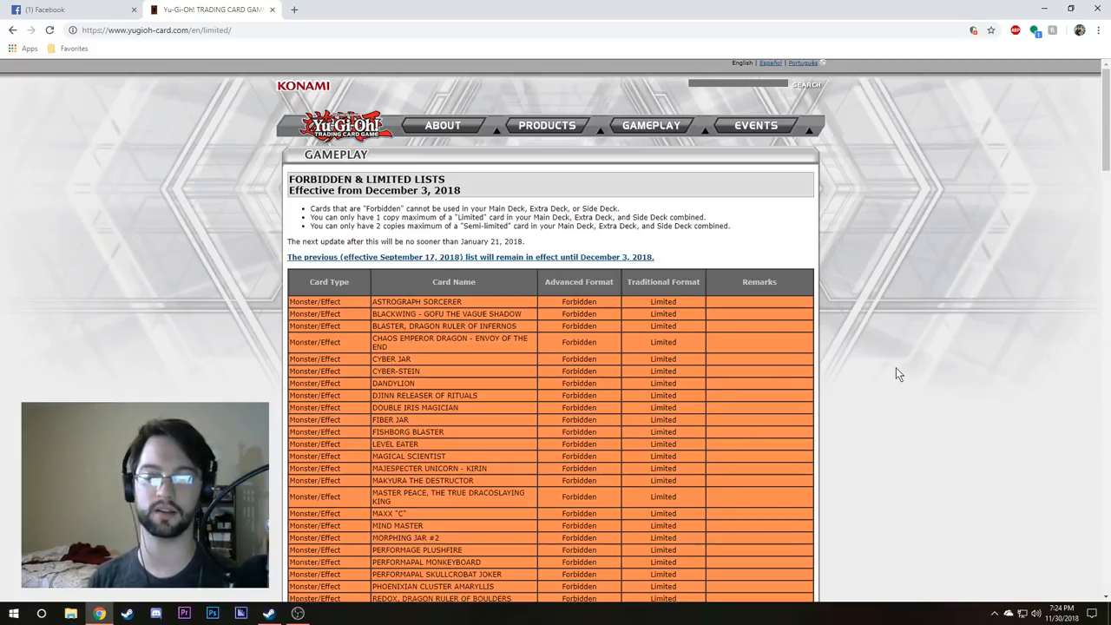
mouse_move(896, 374)
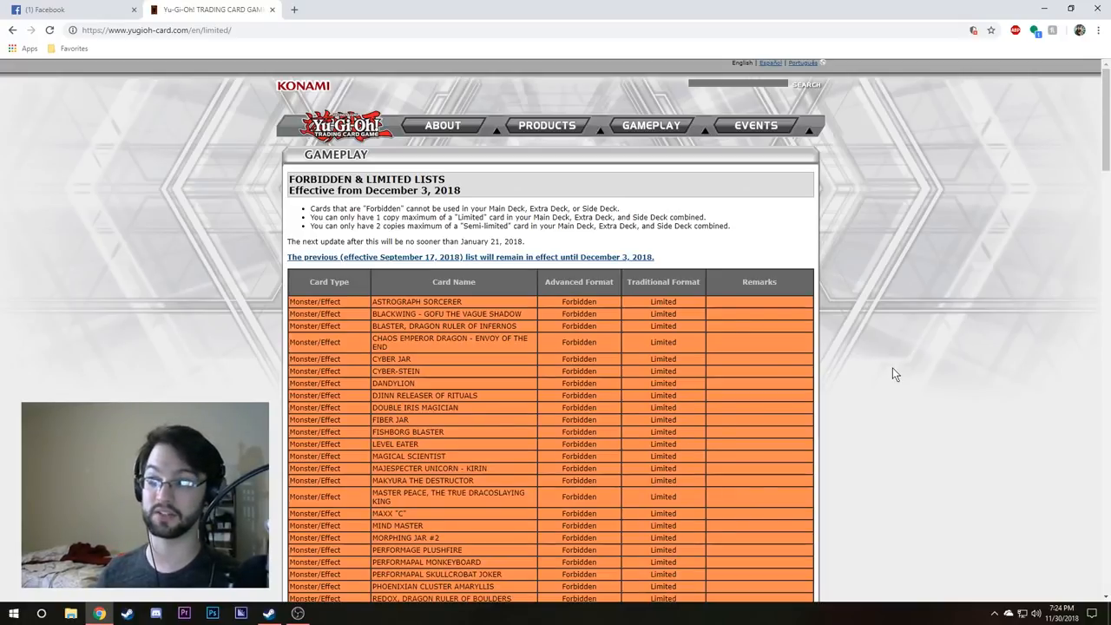
mouse_move(859, 361)
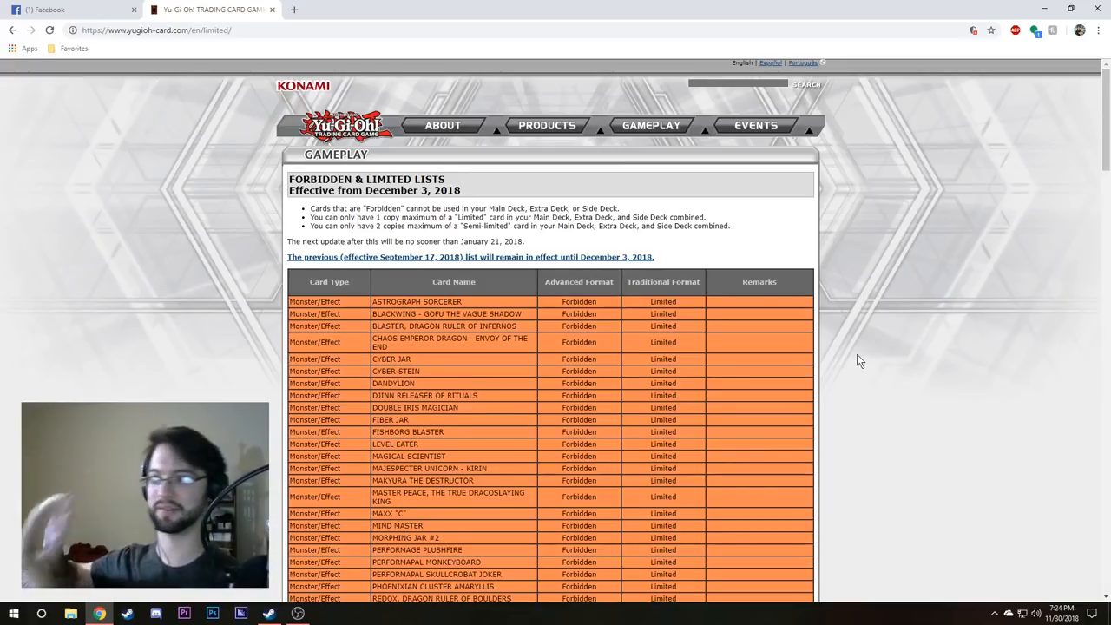
mouse_move(731, 154)
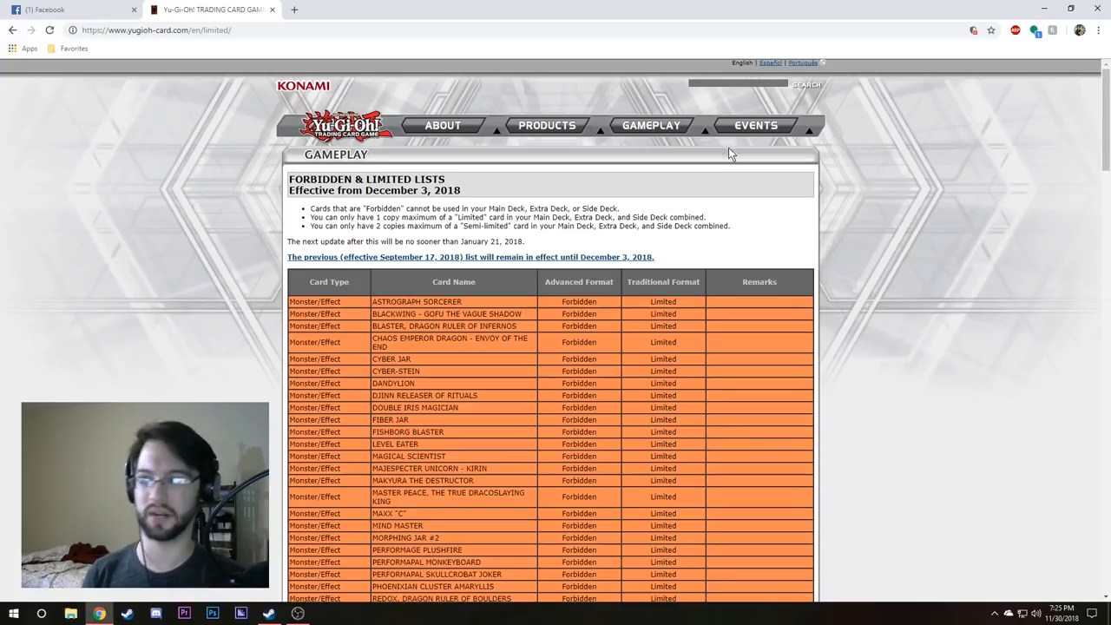
Step: Scroll the Forbidden list down to the Fusion, Link, Synchro, Xyz and Spell entries
click(651, 125)
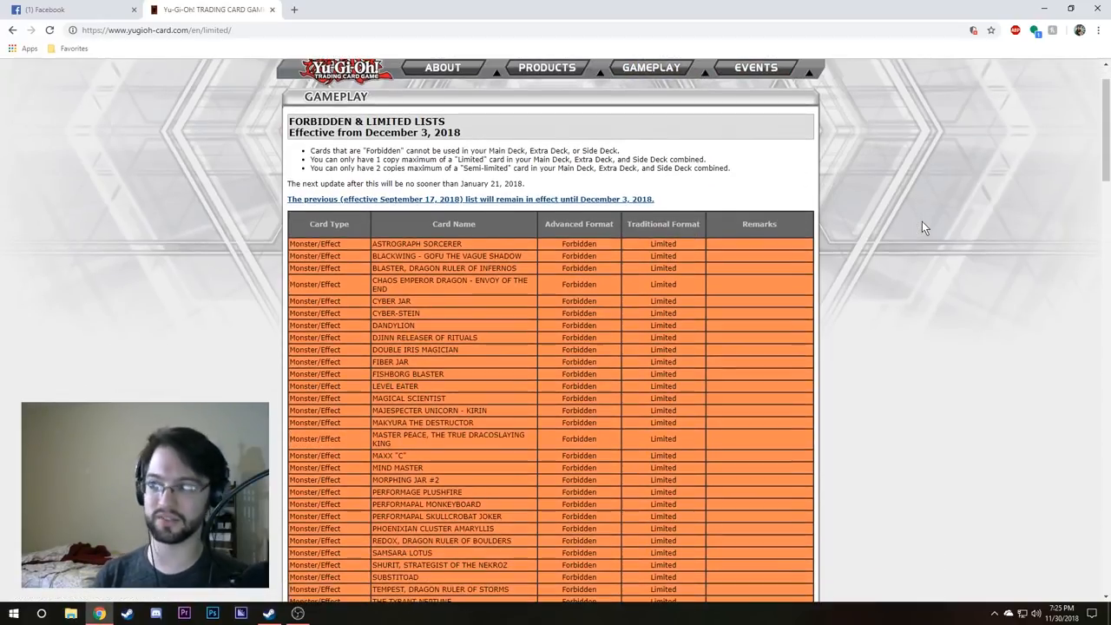
scroll(down, 3)
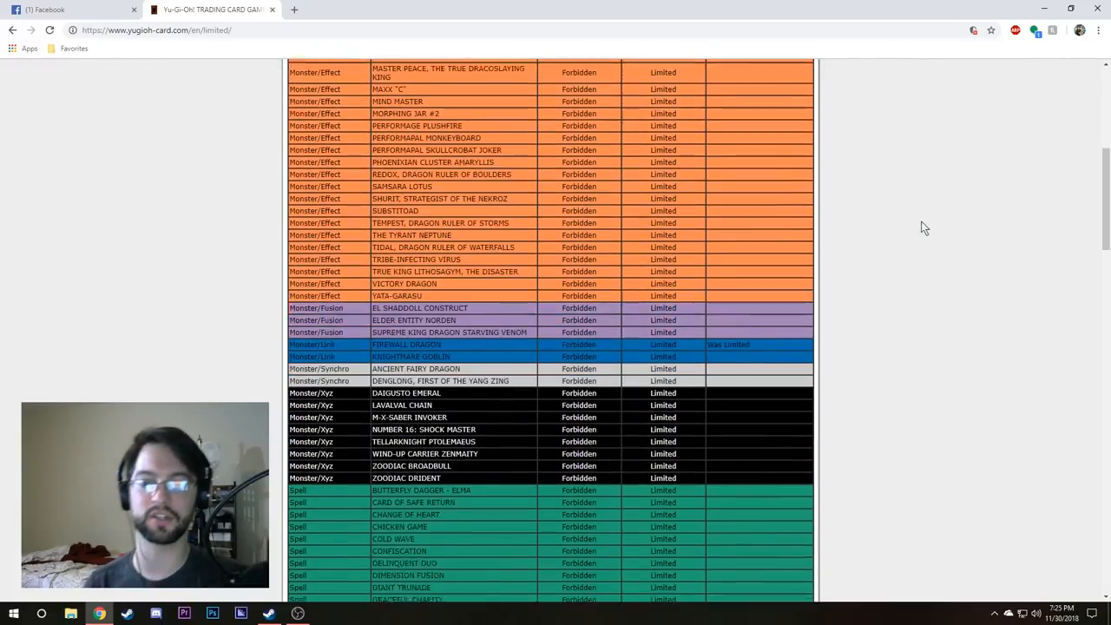
scroll(down, 3)
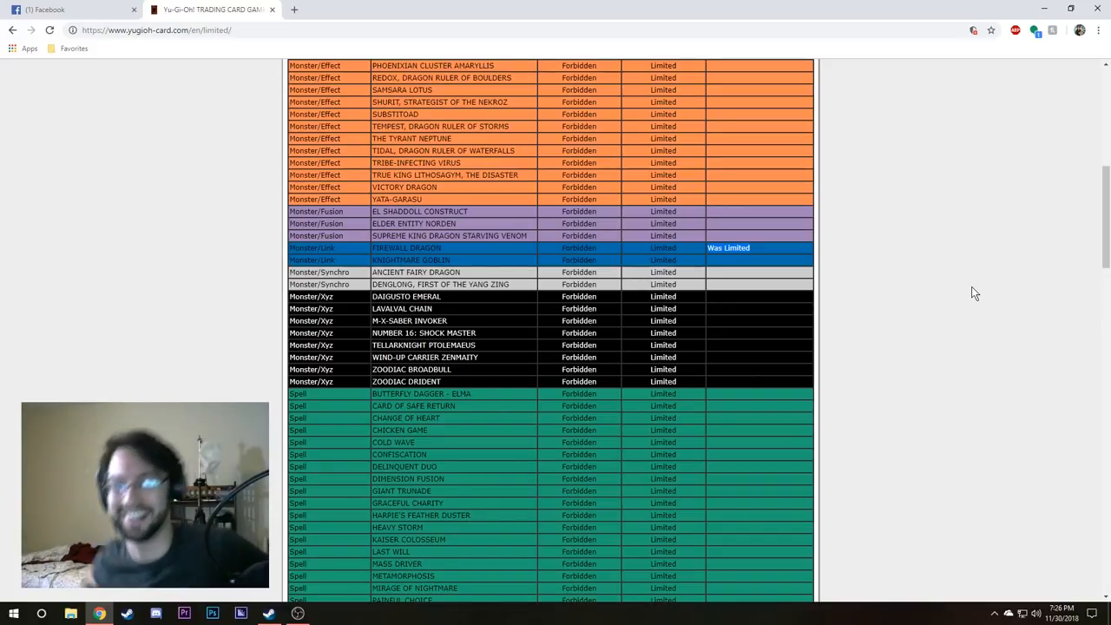
Step: Scroll a little further to show forbidden Spells through Pot of Greed and Premature Burial
scroll(down, 3)
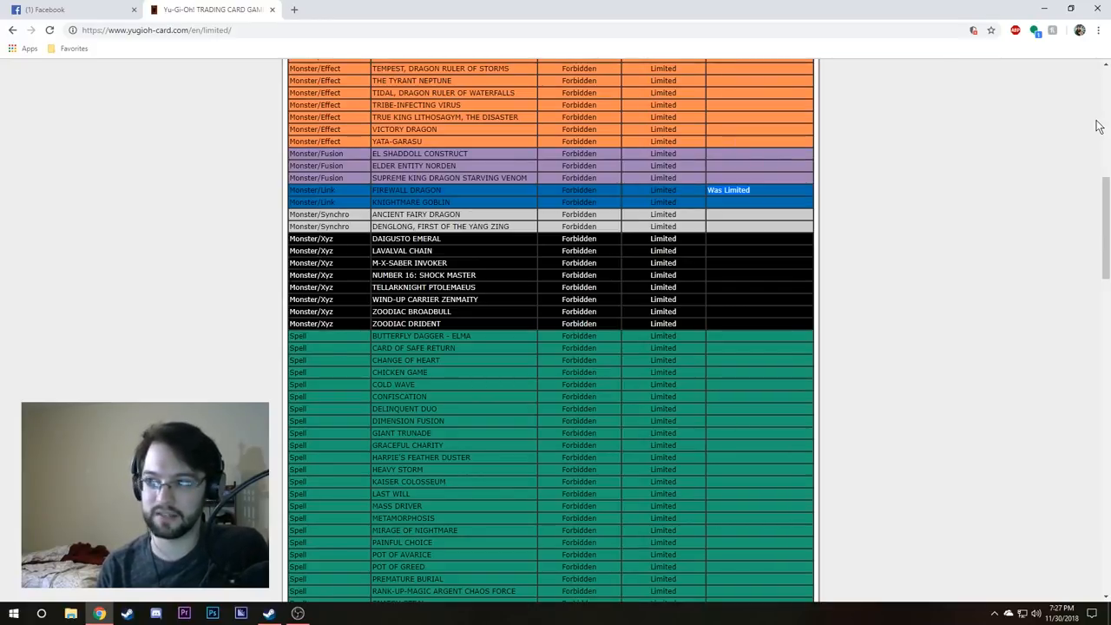
scroll(down, 3)
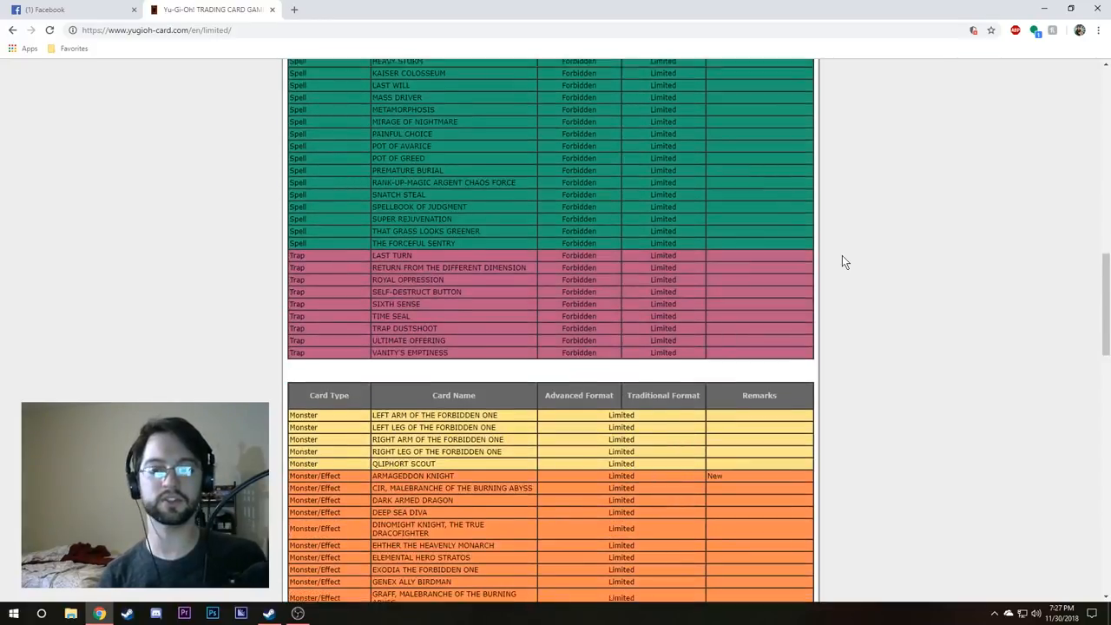
scroll(down, 3)
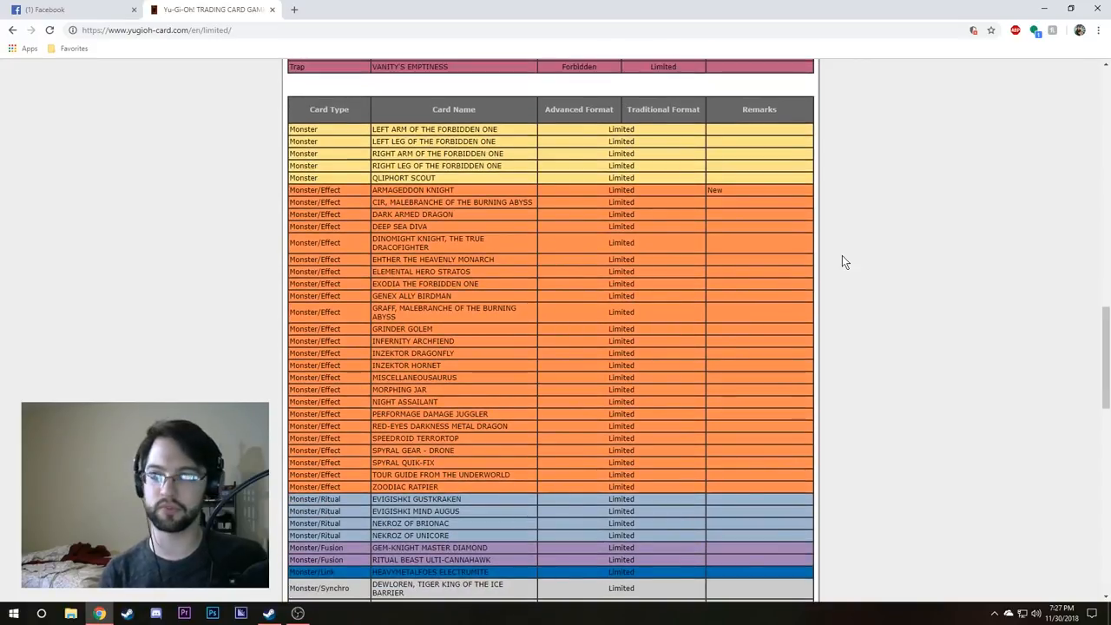
mouse_move(769, 246)
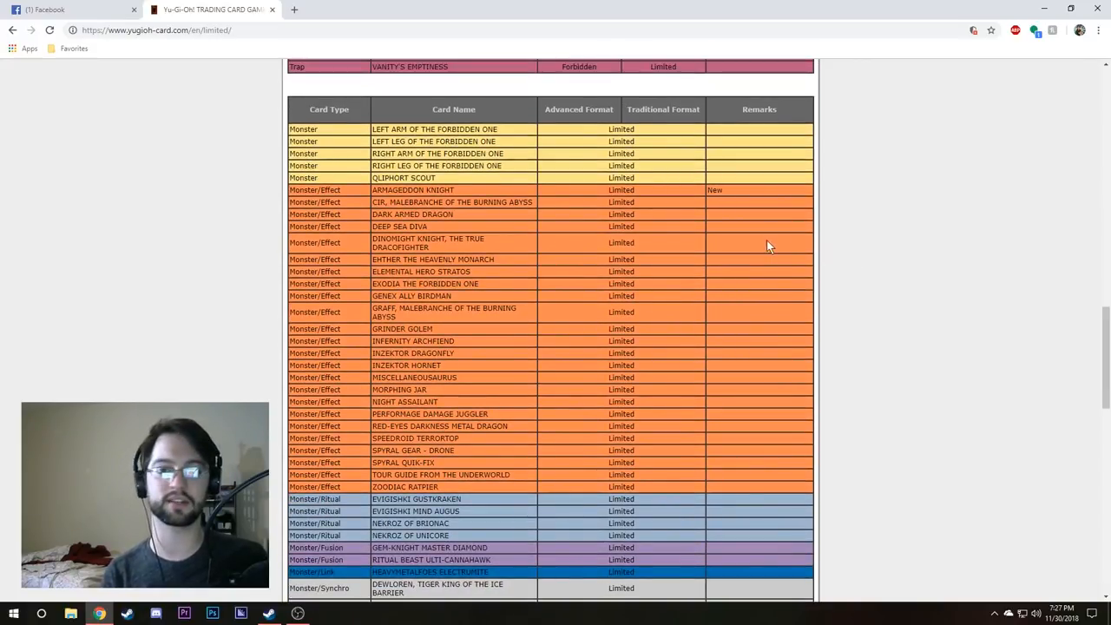
scroll(down, 3)
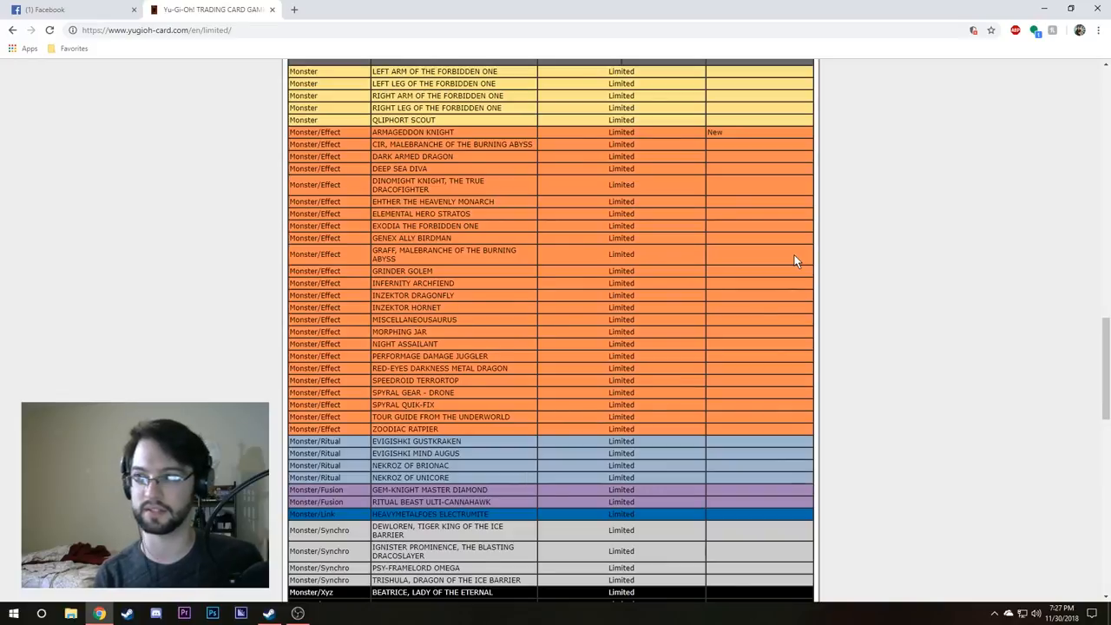
mouse_move(767, 158)
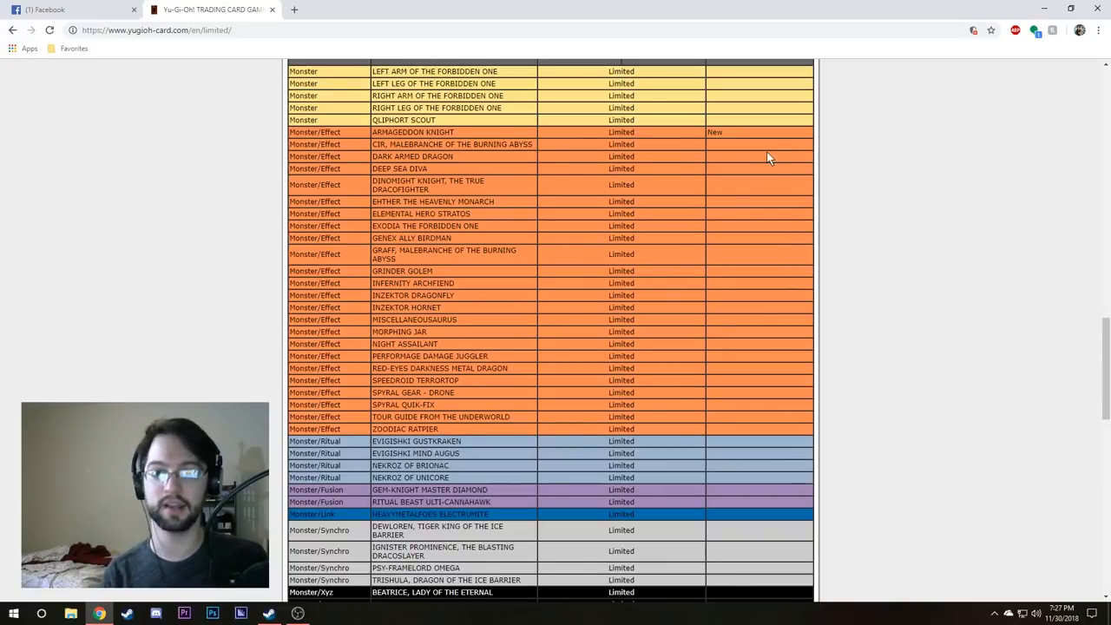
mouse_move(468, 215)
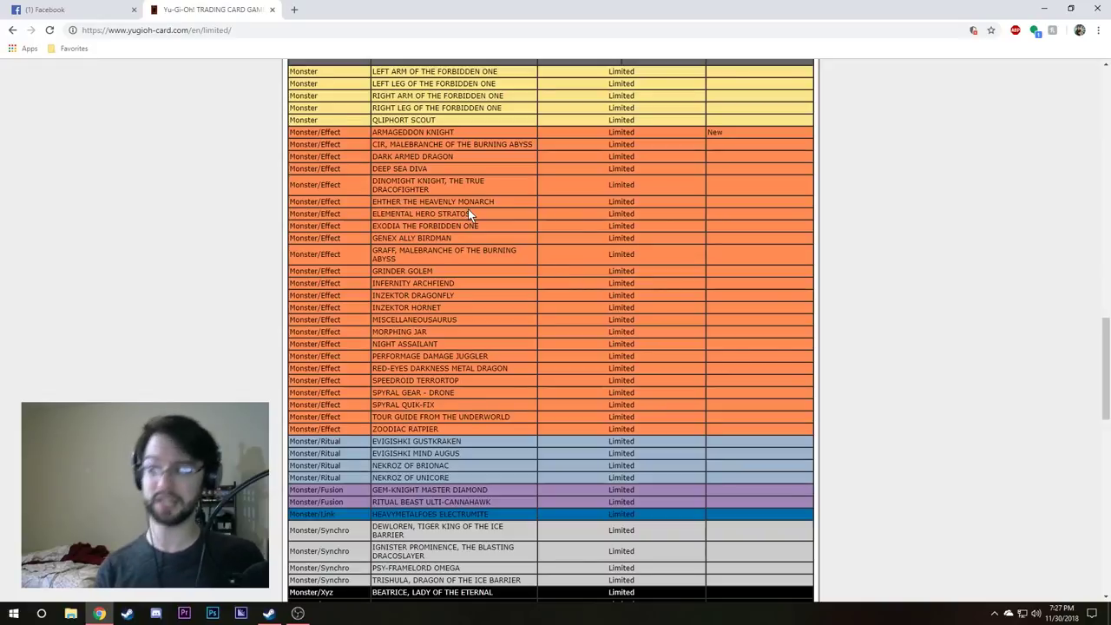
Step: Scroll to the page bottom showing Limited Traps, Semi-Limited and No Longer On List
scroll(down, 3)
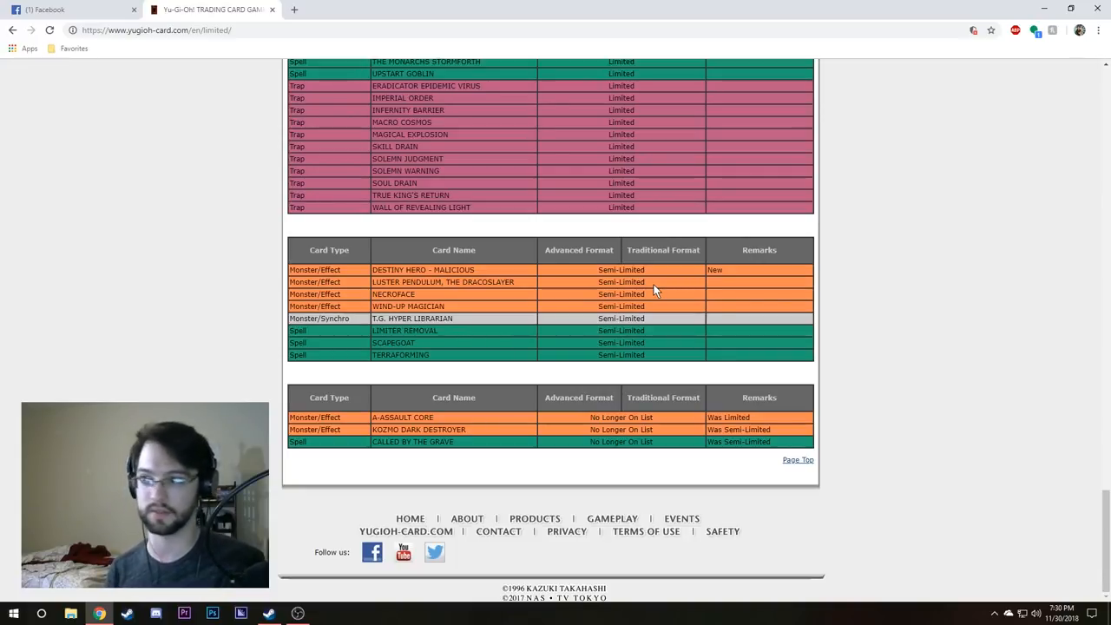
mouse_move(643, 283)
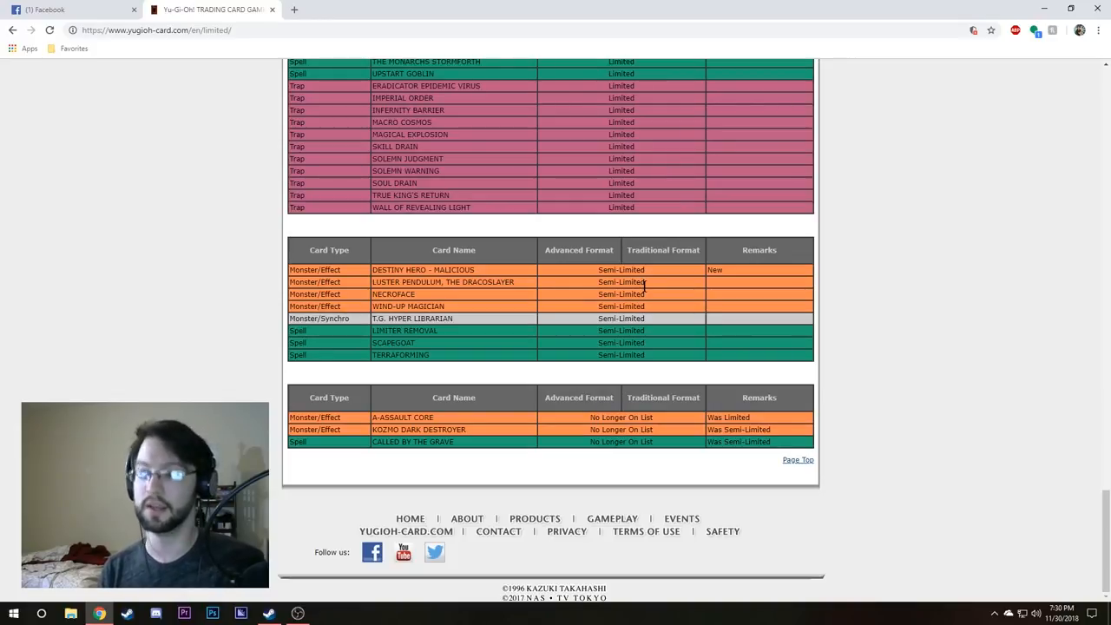
mouse_move(657, 278)
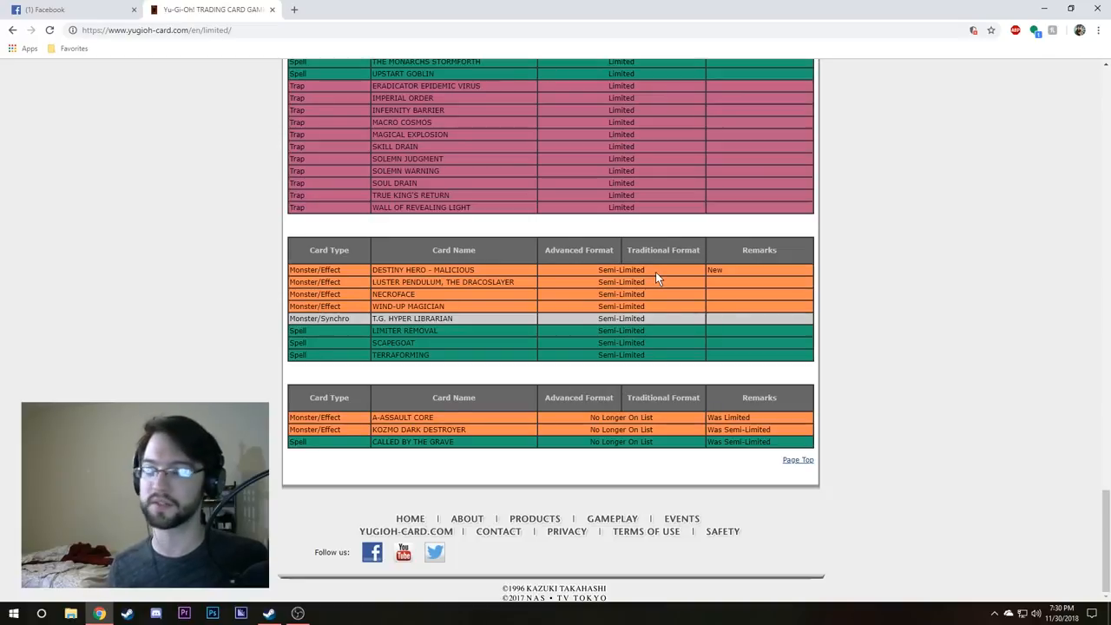
mouse_move(677, 388)
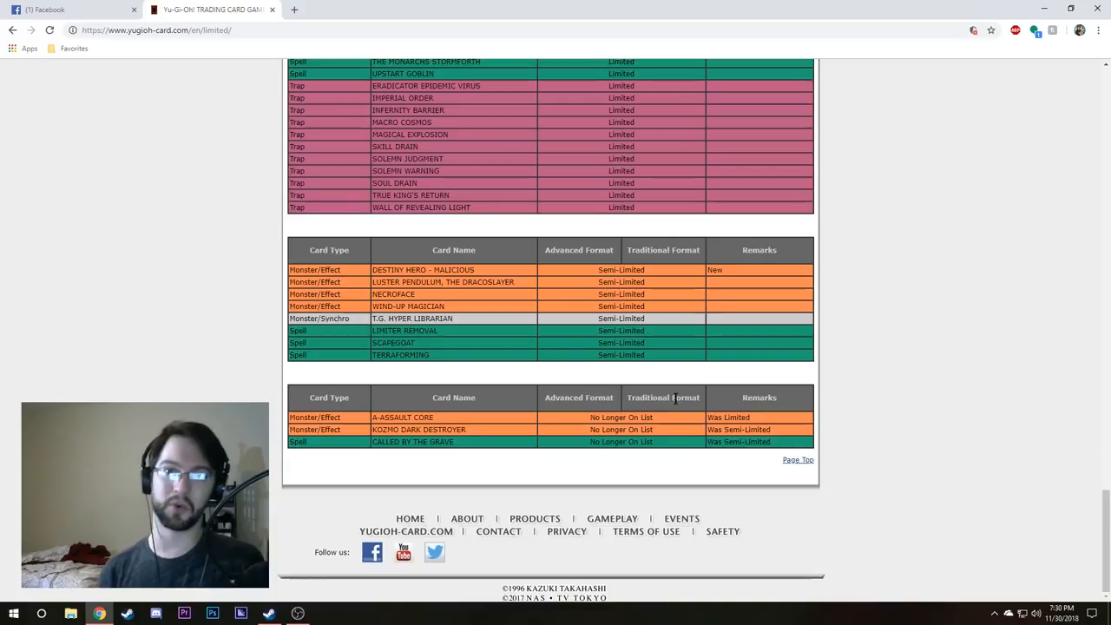
mouse_move(460, 425)
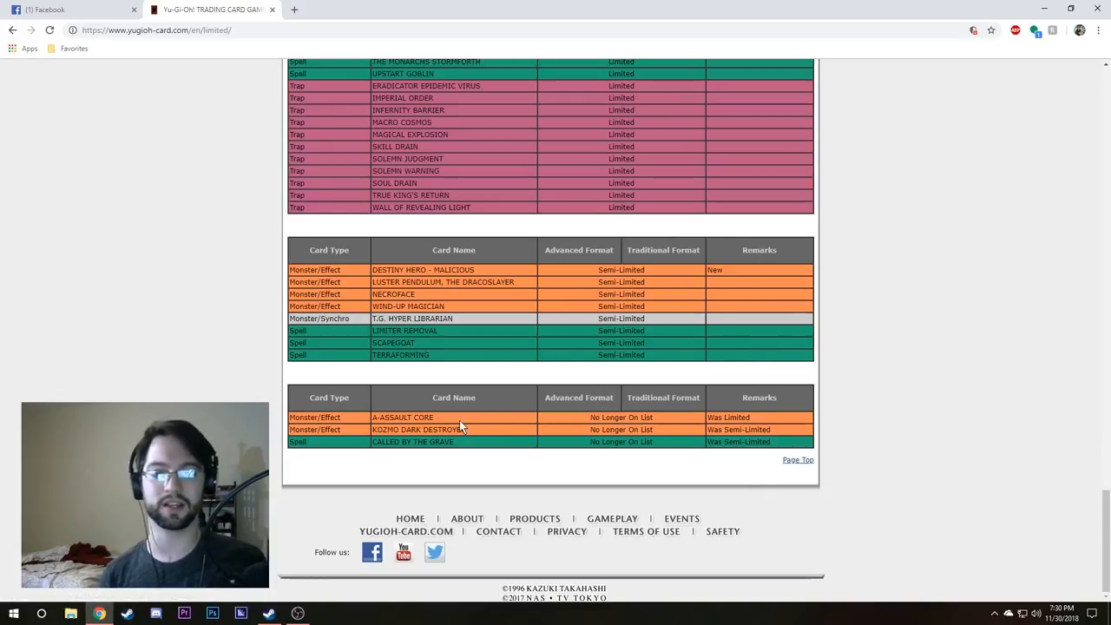
Step: Highlight A-ASSAULT CORE, then KOZMO DARK DESTROYER in the No Longer On List table
double_click(402, 418)
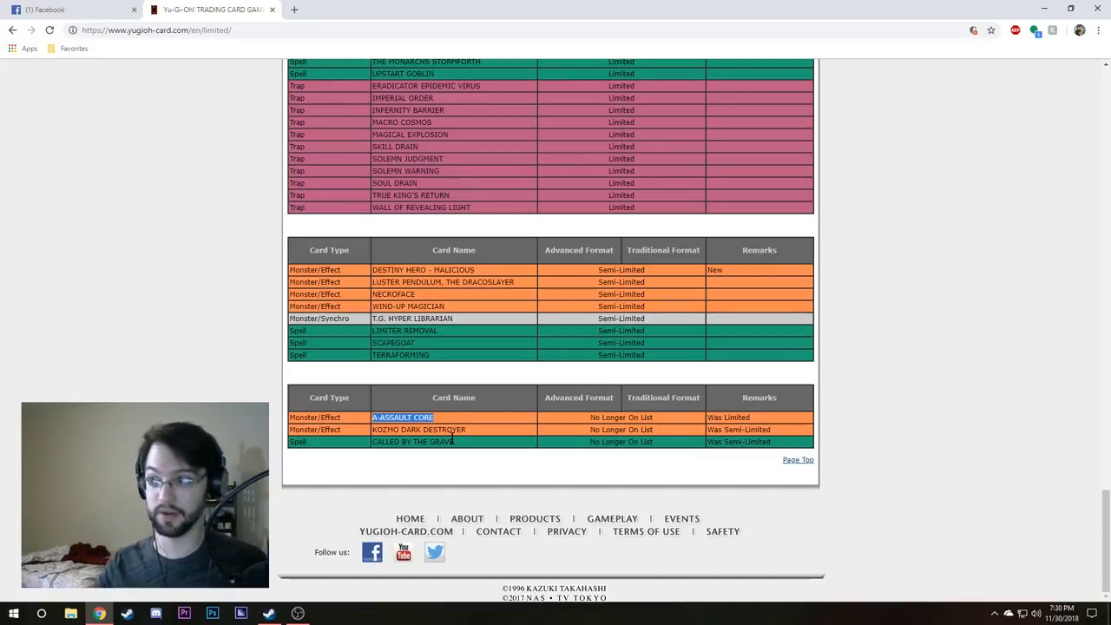
mouse_move(375, 404)
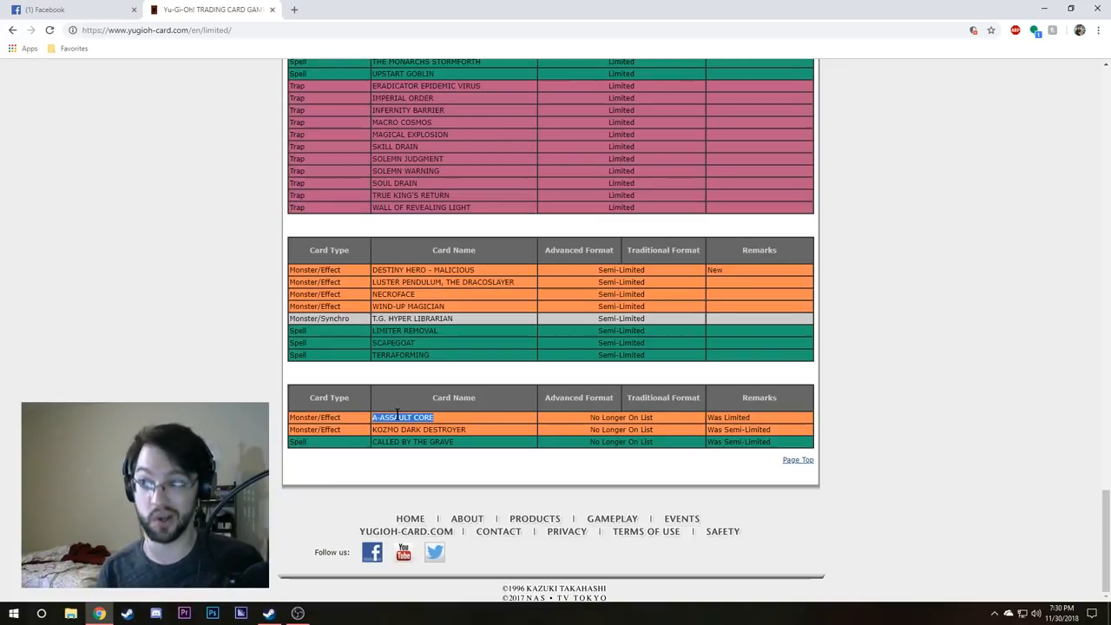
mouse_move(417, 408)
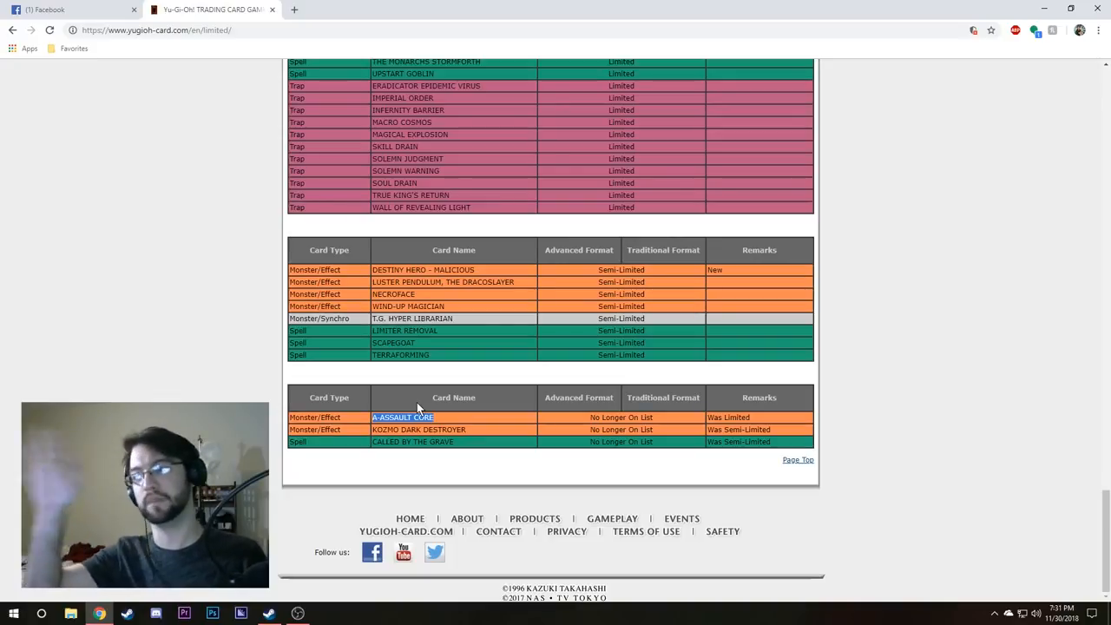
double_click(444, 429)
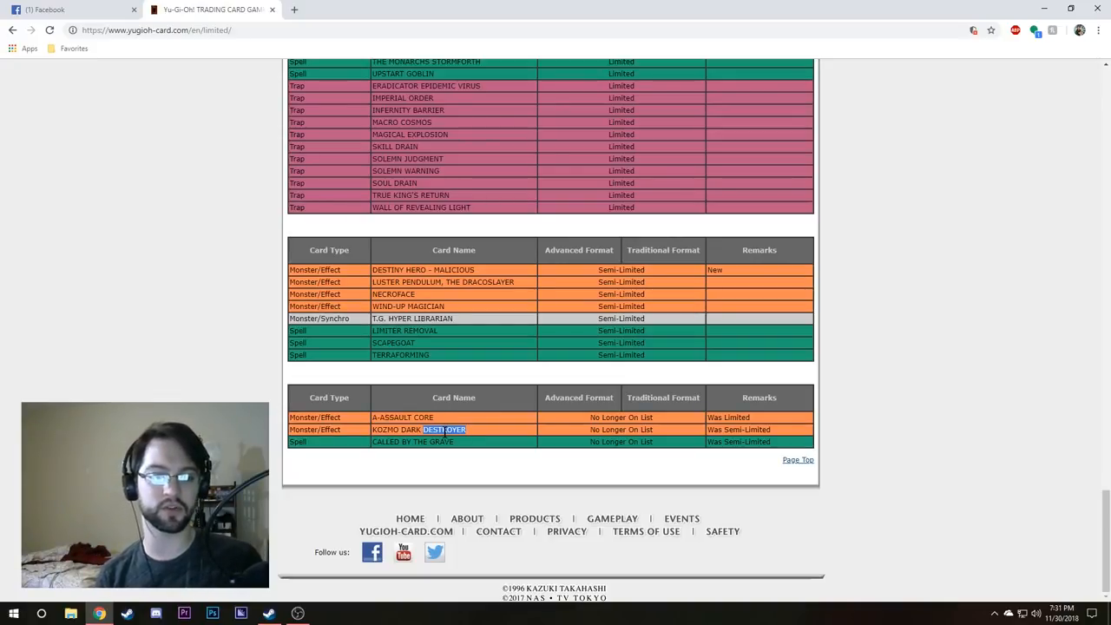
double_click(419, 429)
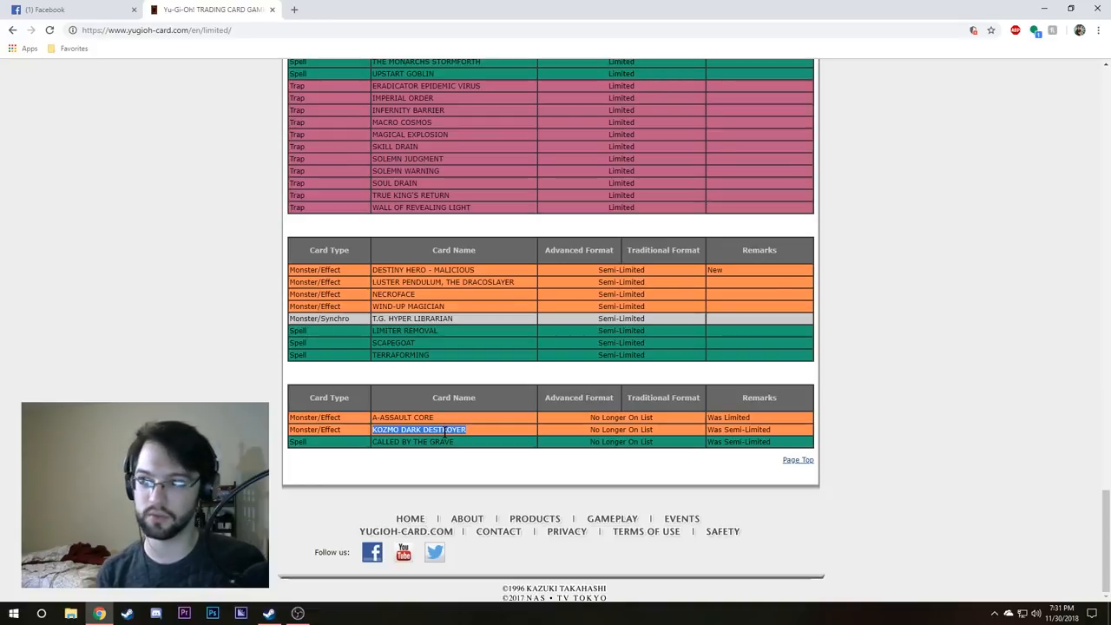